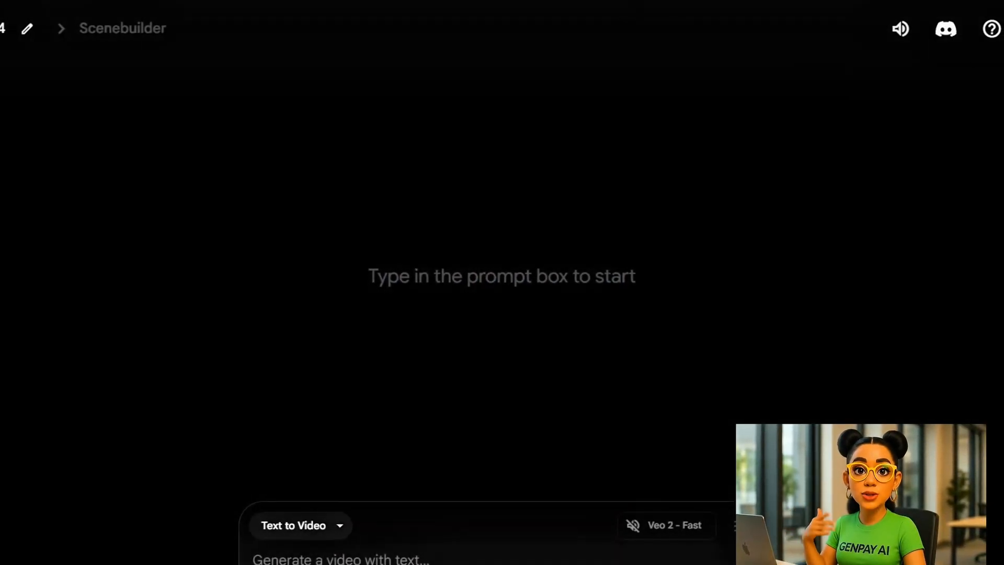
From the Flow about page, switch to the Google Vids product and sign in to start a new video.
left_click(985, 43)
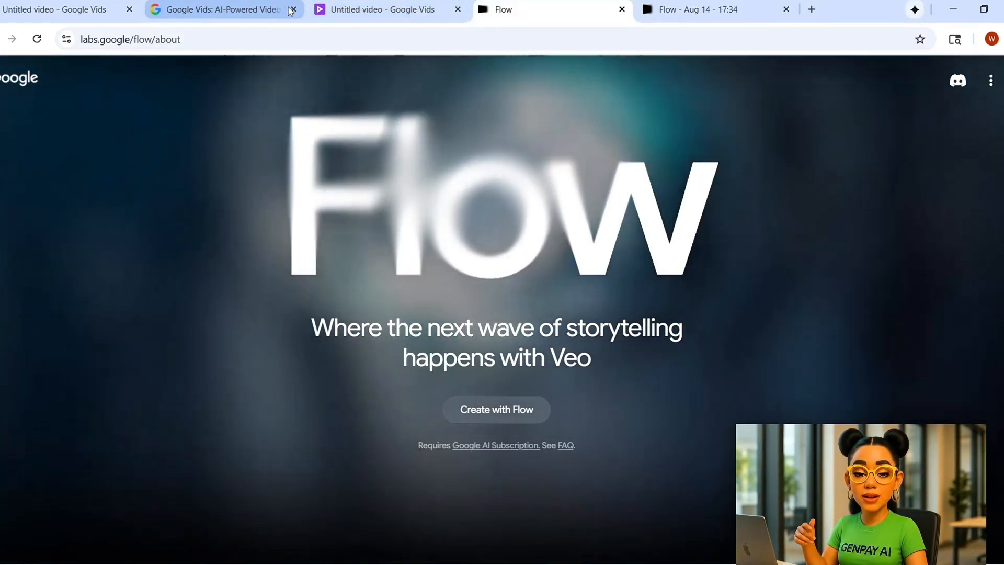
left_click(290, 9)
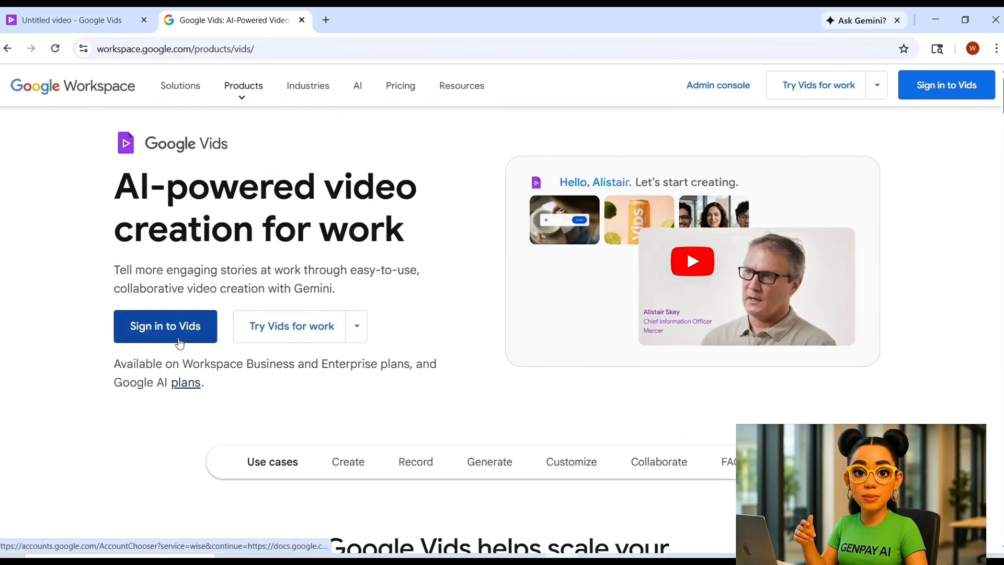
left_click(166, 327)
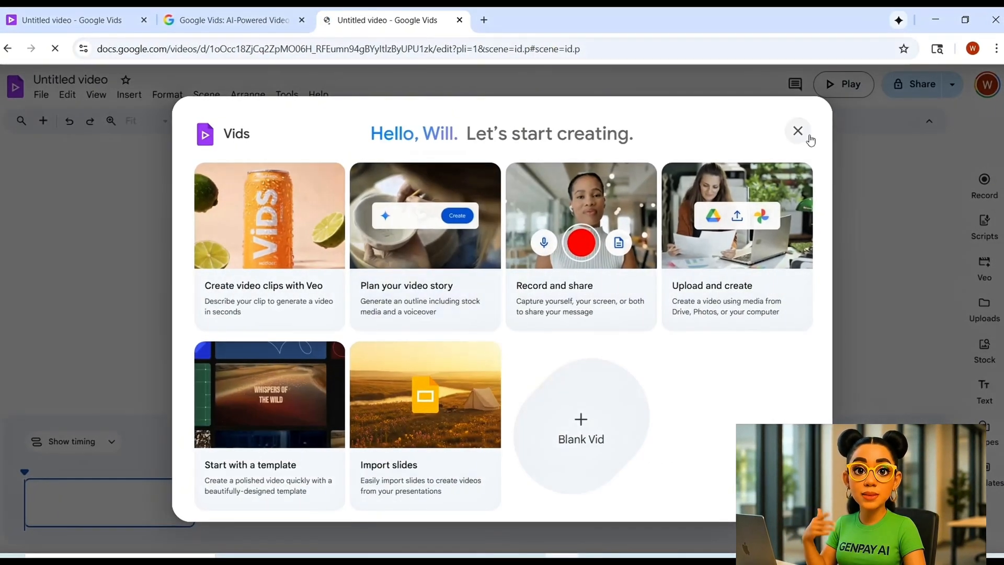
Dismiss the welcome choices, pick Veo 3 (Preview) and enter the Pixar-style woman-and-dolphin prompt.
left_click(797, 131)
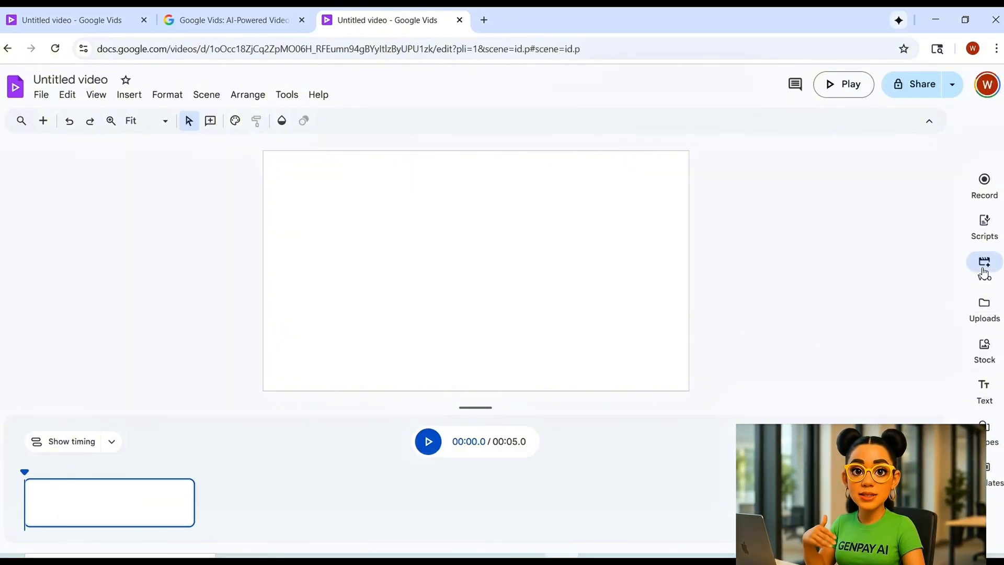
left_click(983, 261)
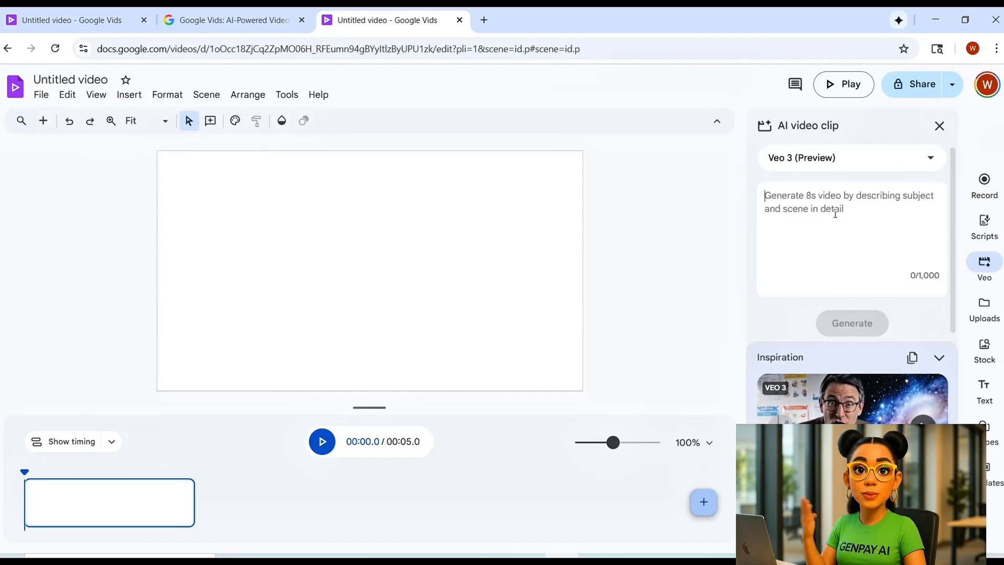
left_click(851, 157)
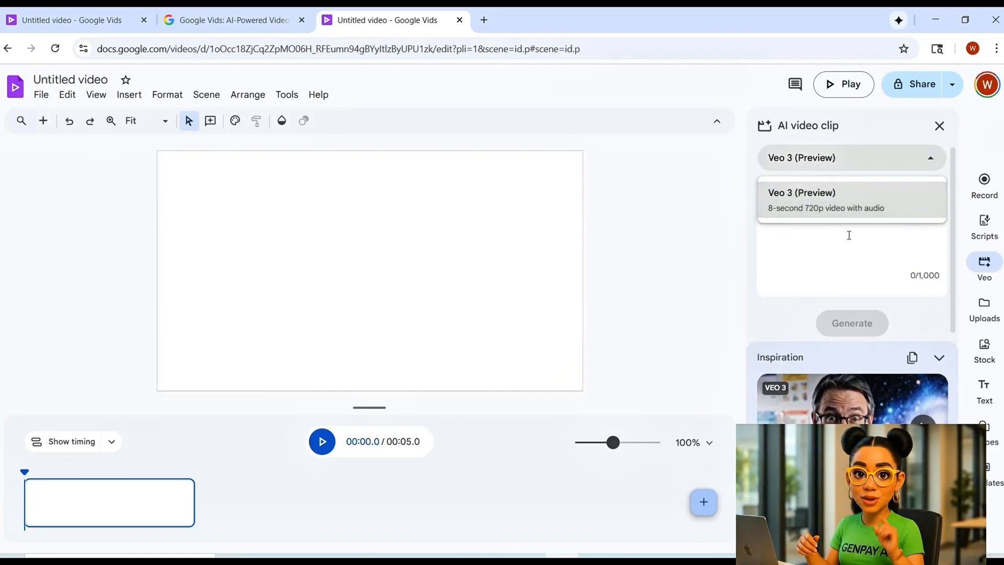
type("beside a Pixar-style dolphin with a wide-eyed friendly face and shimmering turquoise skin. Sunlight beams through crystal-clear water, revealing colorful coral reefs below.")
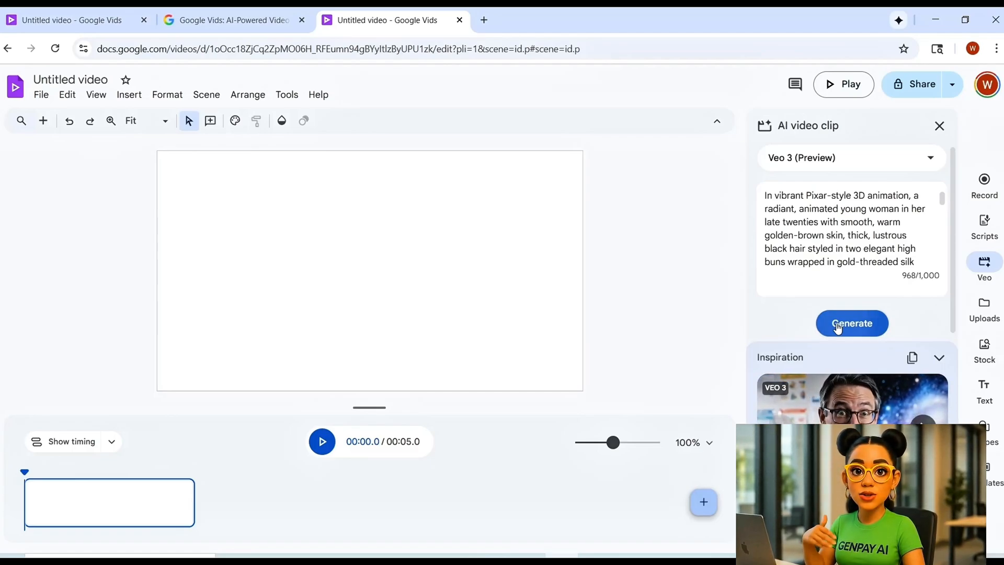
Generate the 8-second underwater clip onto the timeline and play it through.
left_click(851, 323)
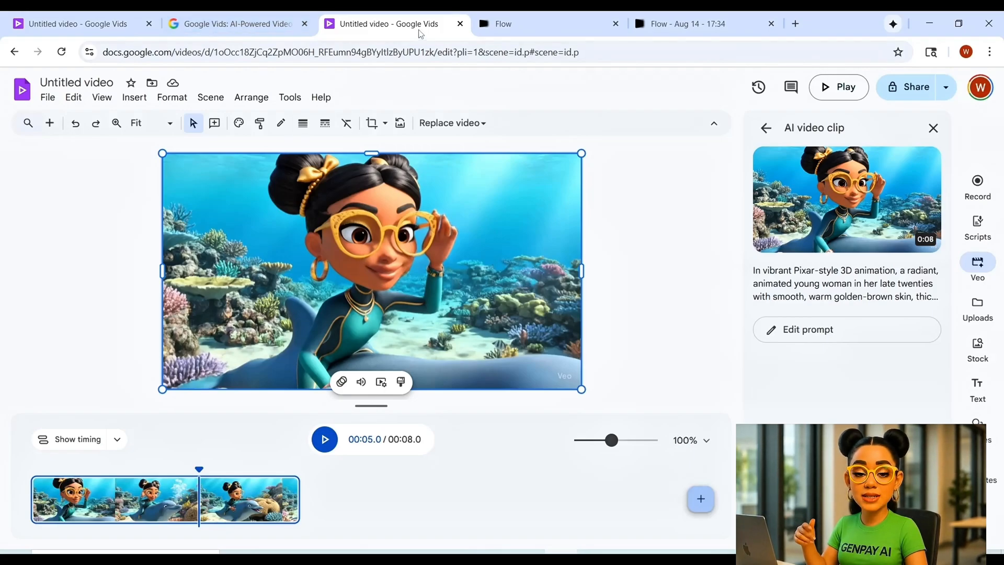
mouse_move(400, 46)
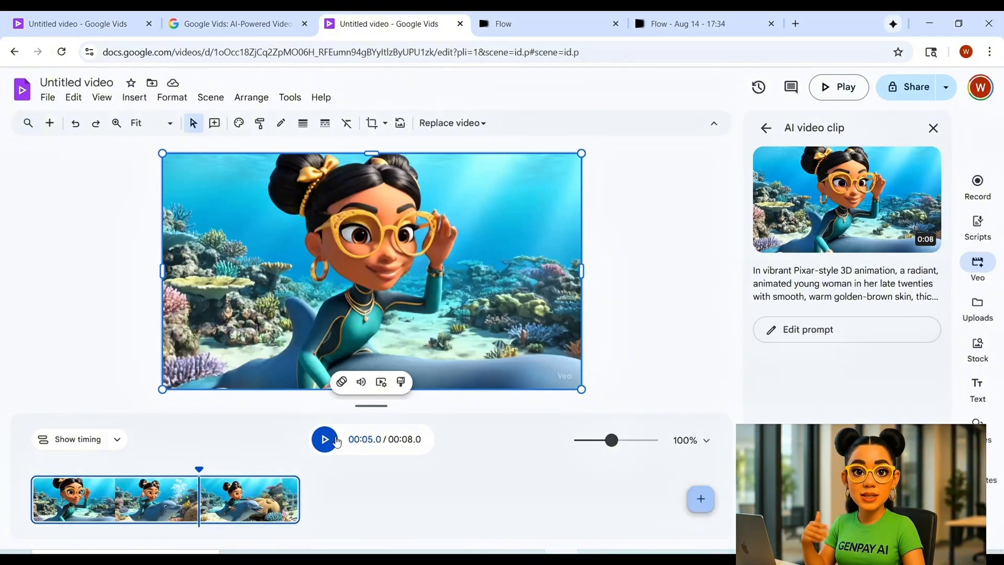
left_click(324, 438)
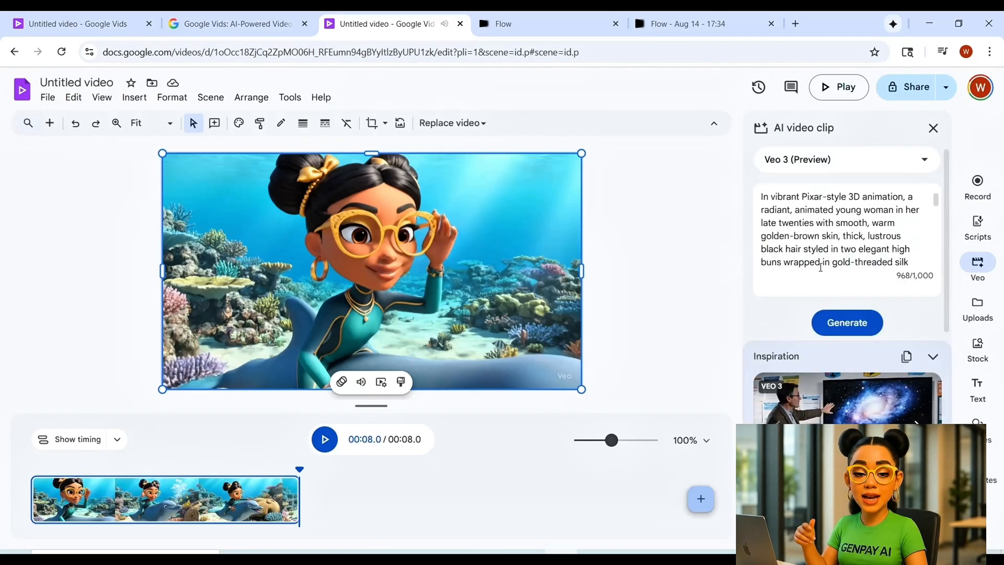
Generate and insert the snow leopard clip after the first one, then play and select it.
left_click(845, 322)
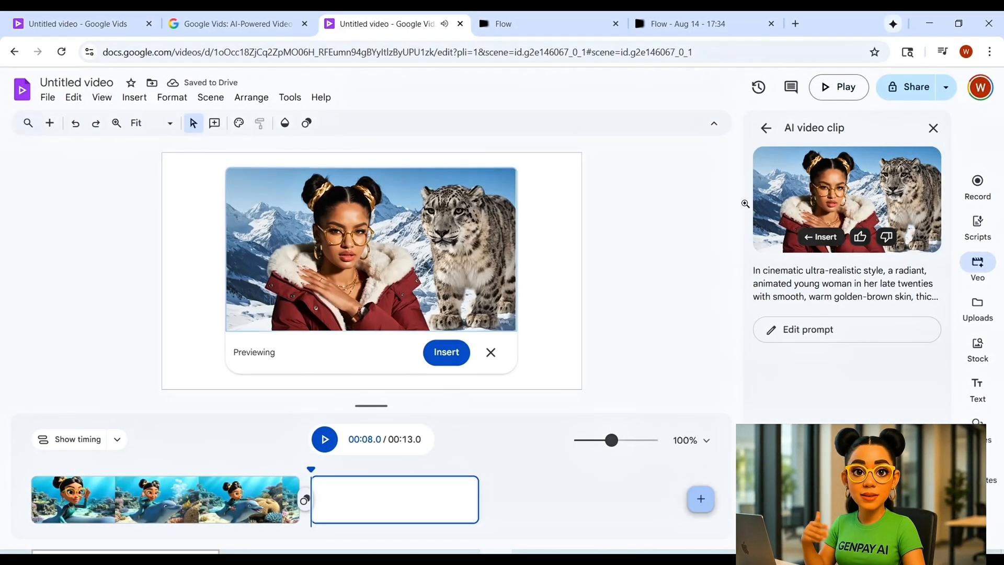
left_click(445, 352)
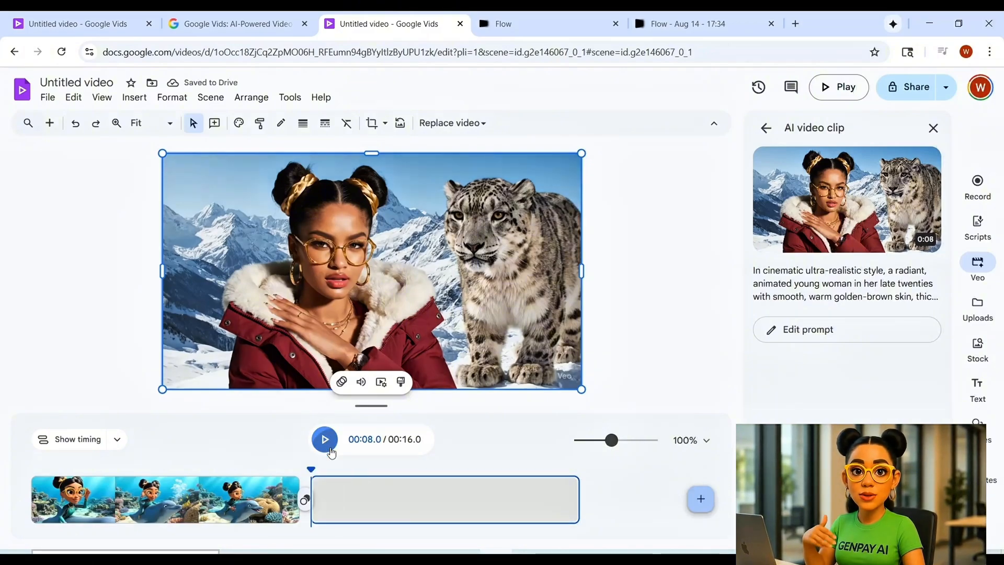
left_click(324, 438)
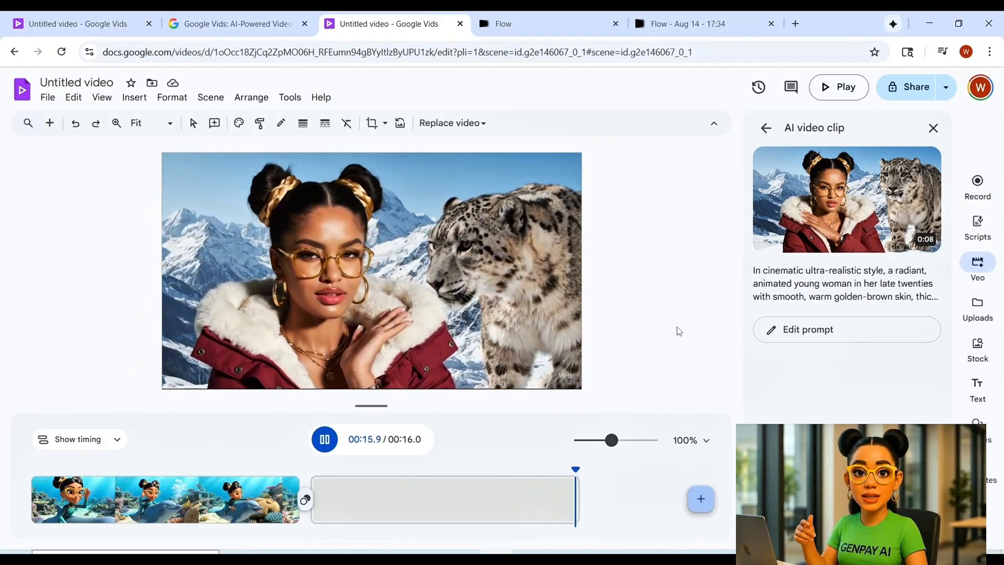
left_click(372, 270)
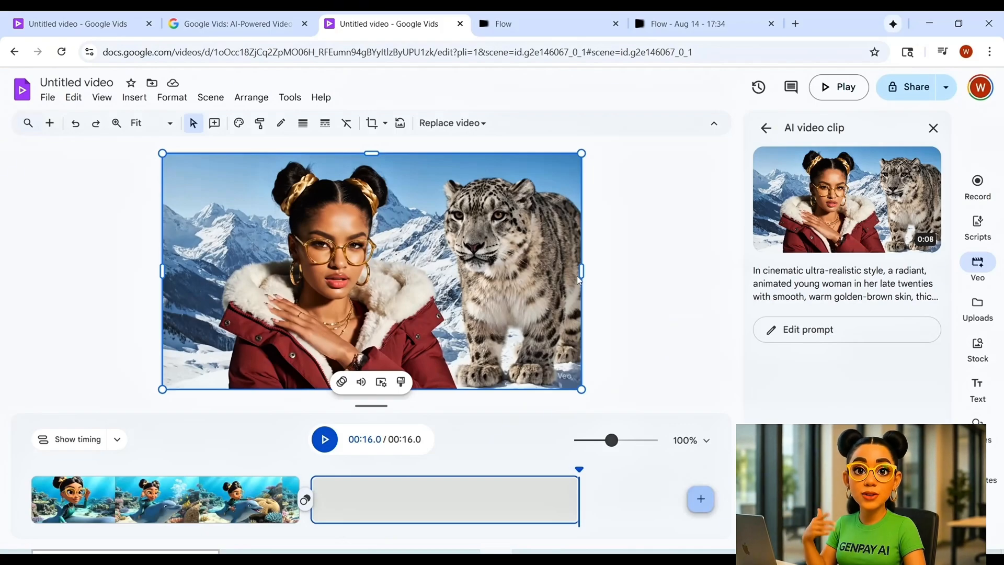
left_click(324, 439)
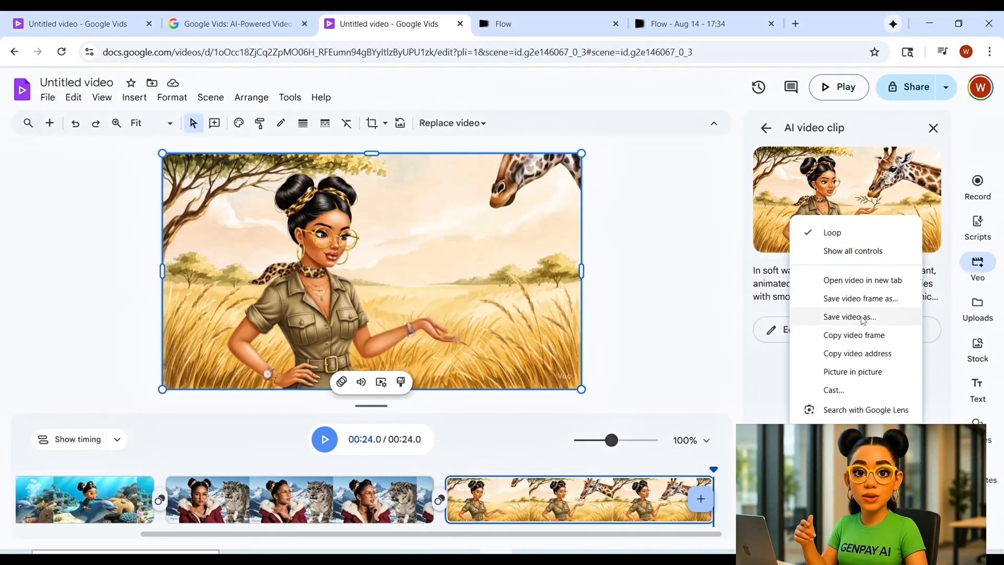
Save the giraffe clip, download the whole 32-second video as MP4 and switch to Flow.
left_click(47, 97)
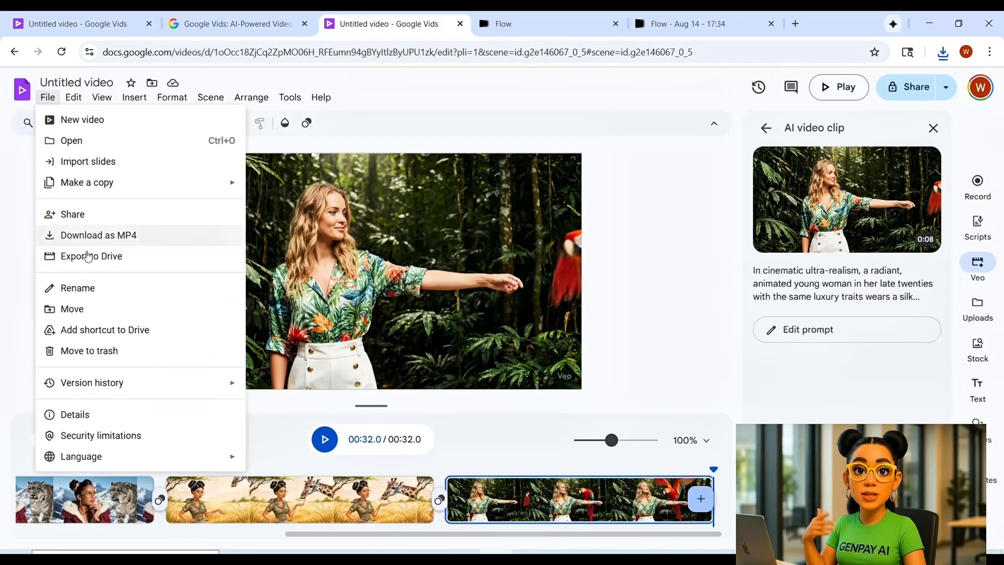
left_click(98, 235)
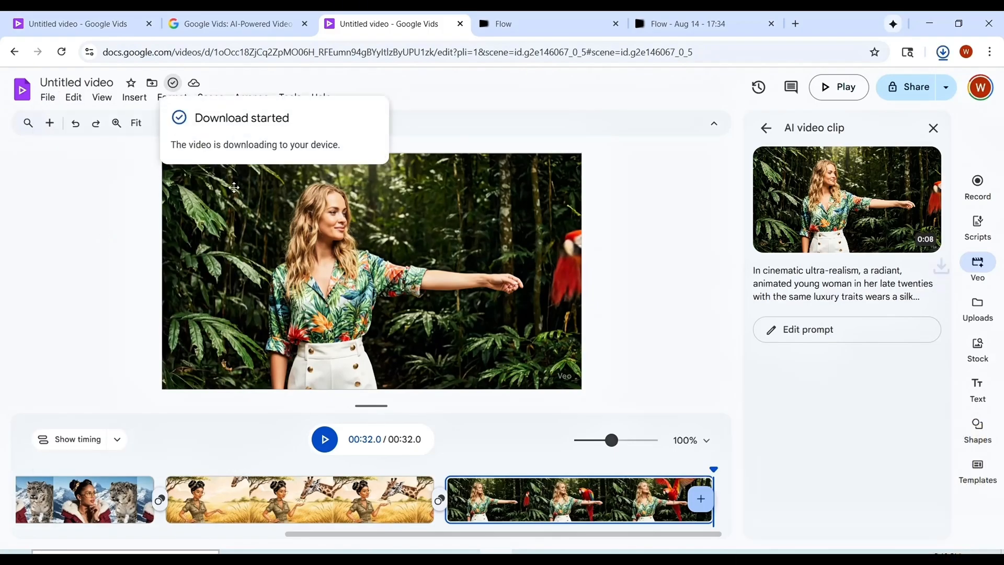
left_click(687, 24)
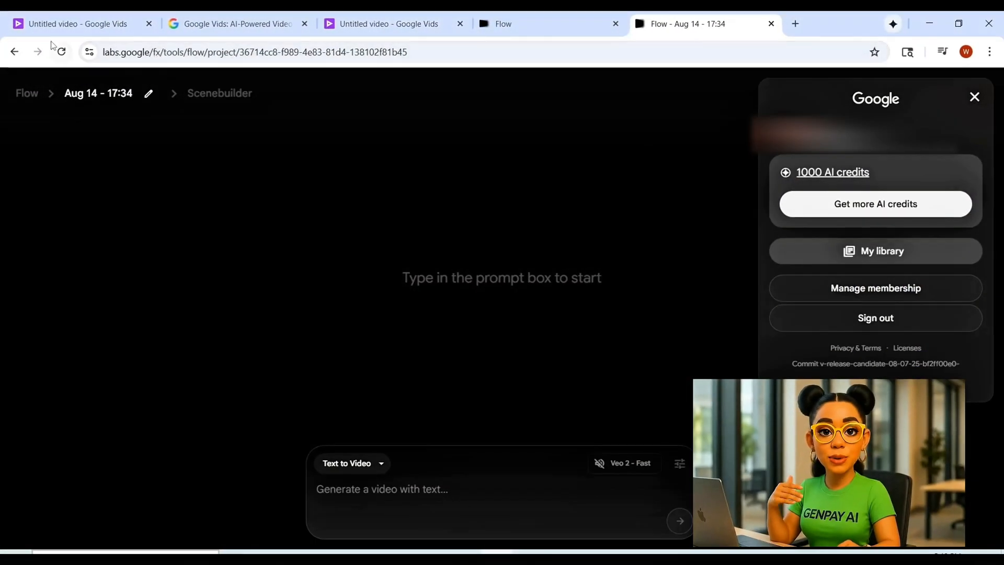
Check the 1000 AI credits in the Flow account panel, then open the downloaded veo3_free clip.
left_click(973, 96)
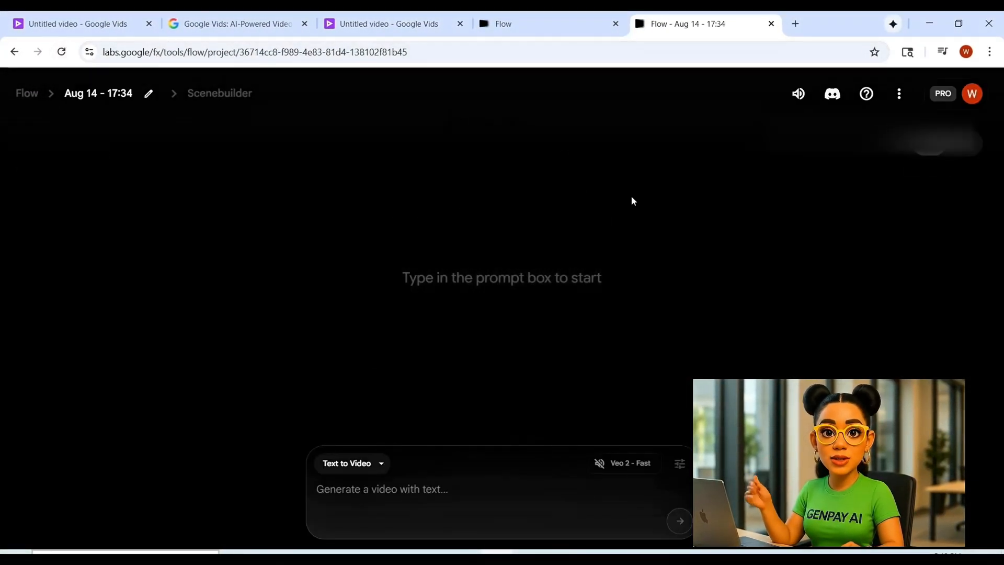
left_click(971, 93)
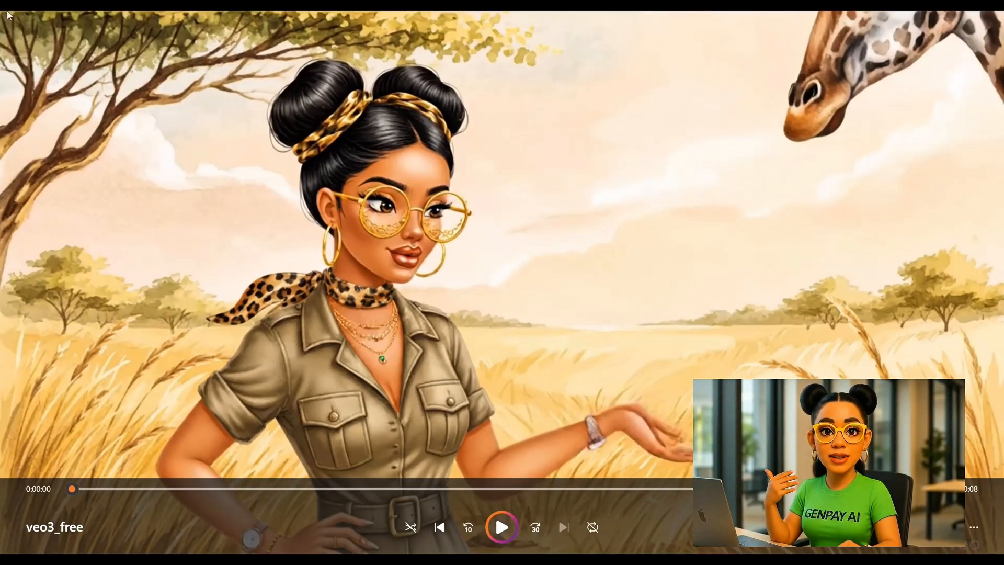
Play the giraffe clip and 'Untitled video (2)', pausing near the parrot scene at 31 seconds.
left_click(501, 527)
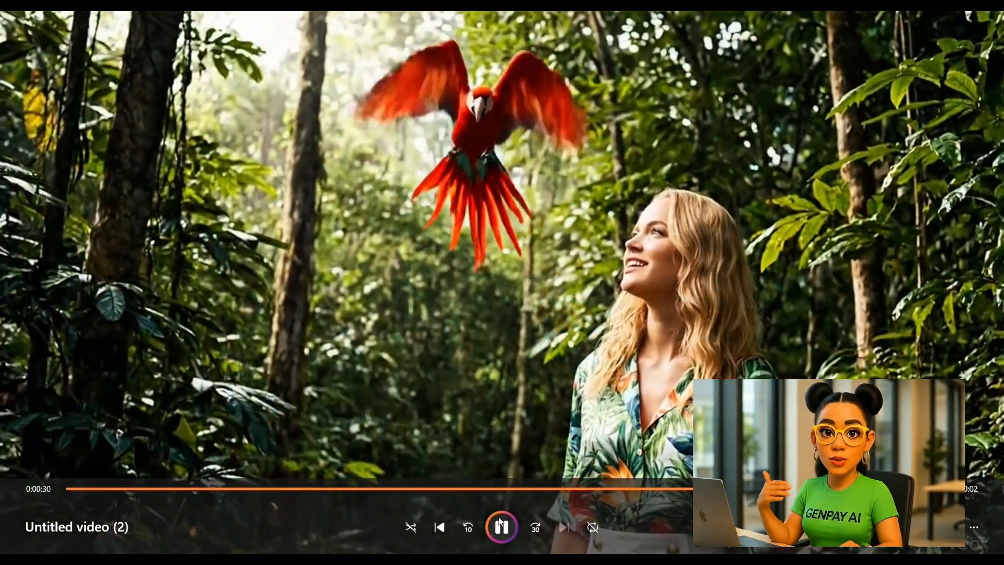
left_click(501, 526)
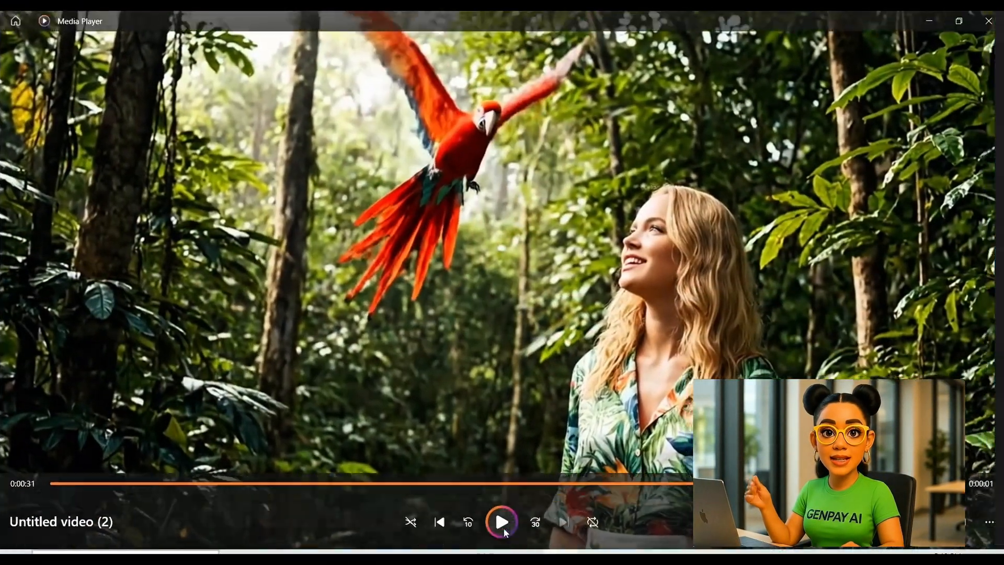